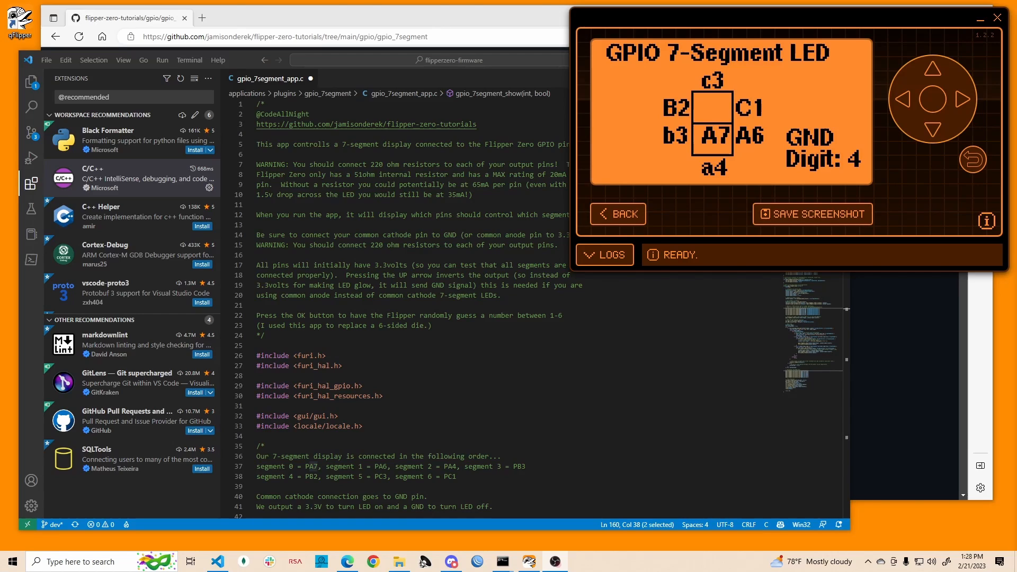
Scroll through the digit lookup table and highlight the digit 0 row
{"action": "scroll", "scroll_direction": "down", "scroll_amount": 3}
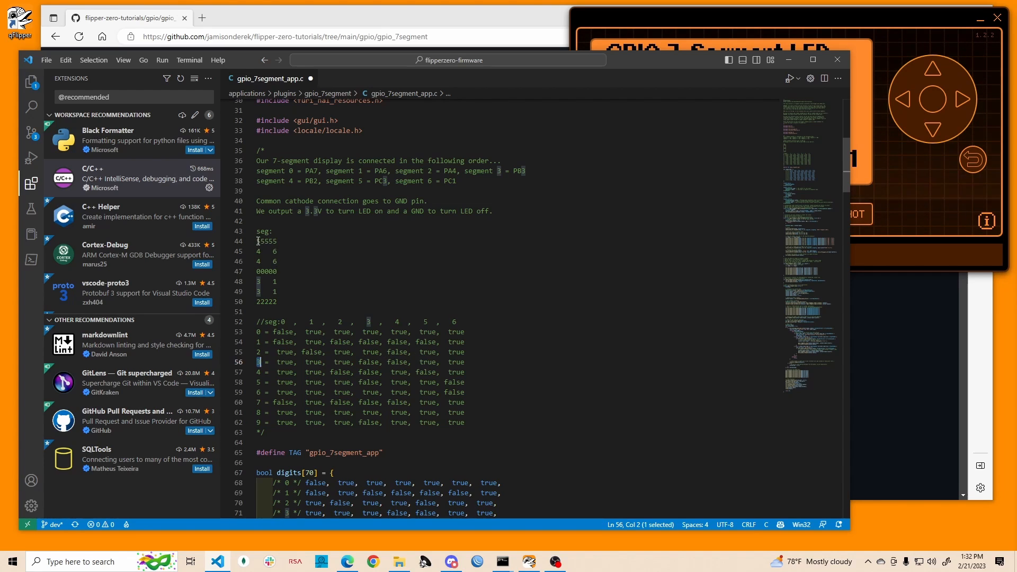
{"action": "left_click", "coordinate": [257, 240]}
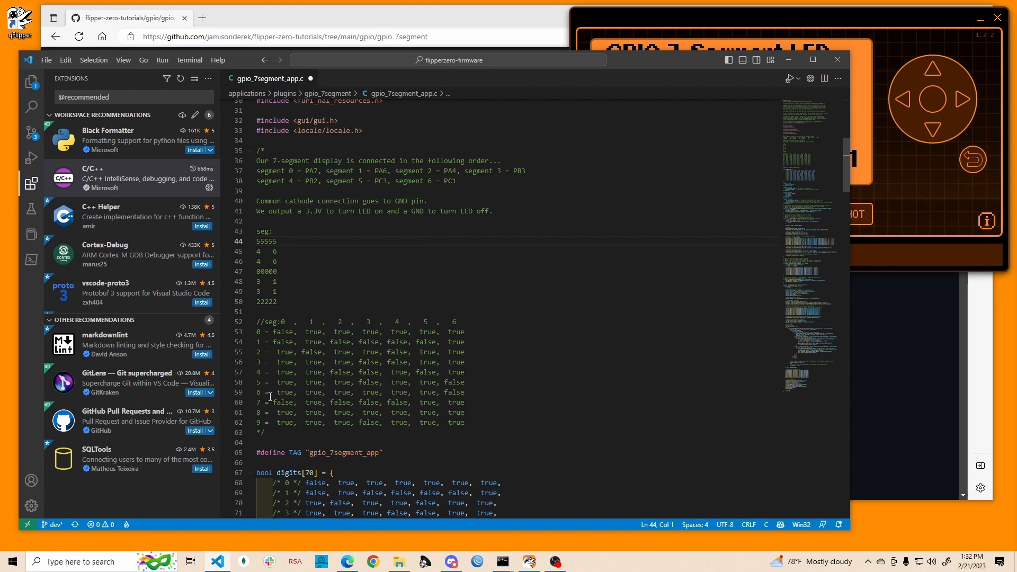
{"action": "scroll", "scroll_direction": "down", "scroll_amount": 3}
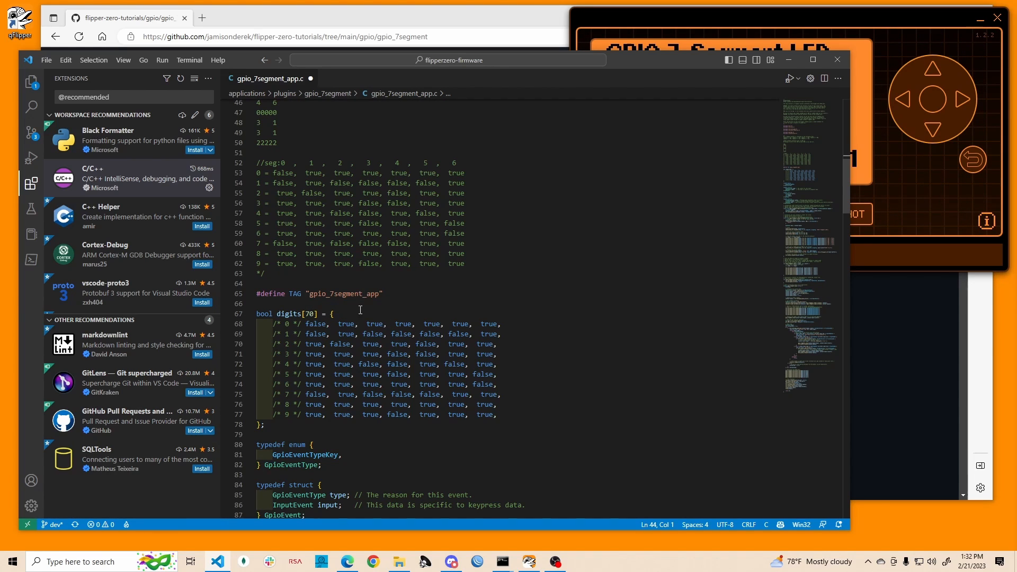
{"action": "left_click_drag", "start_coordinate": [305, 323], "coordinate": [499, 324]}
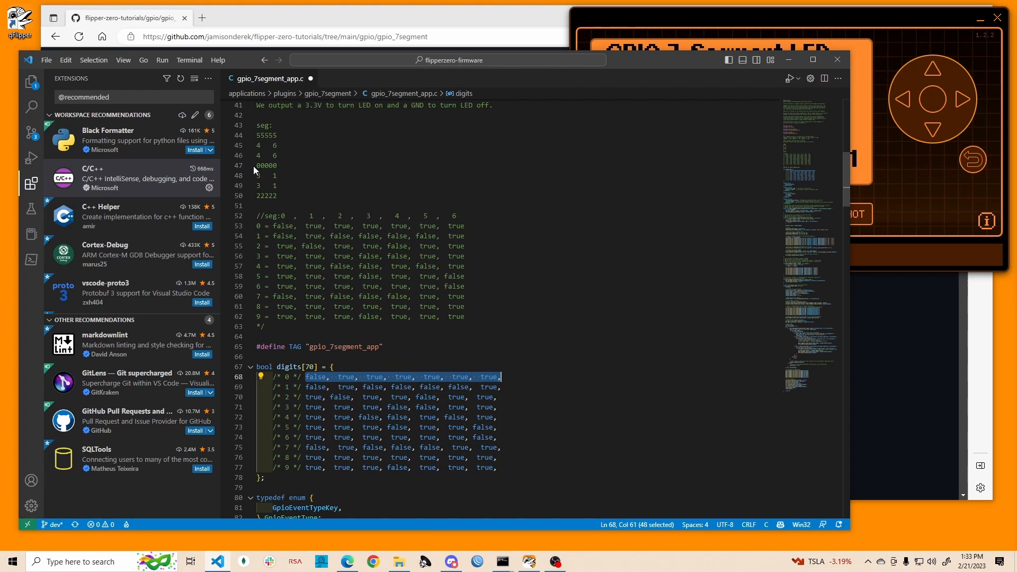
{"action": "scroll", "scroll_direction": "down", "scroll_amount": 3}
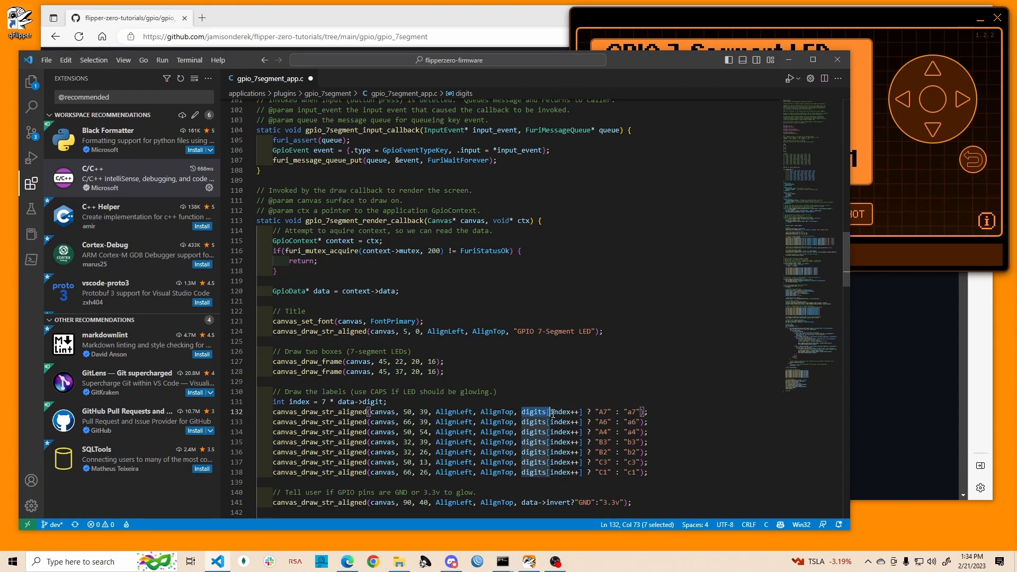
{"action": "left_click", "coordinate": [322, 401]}
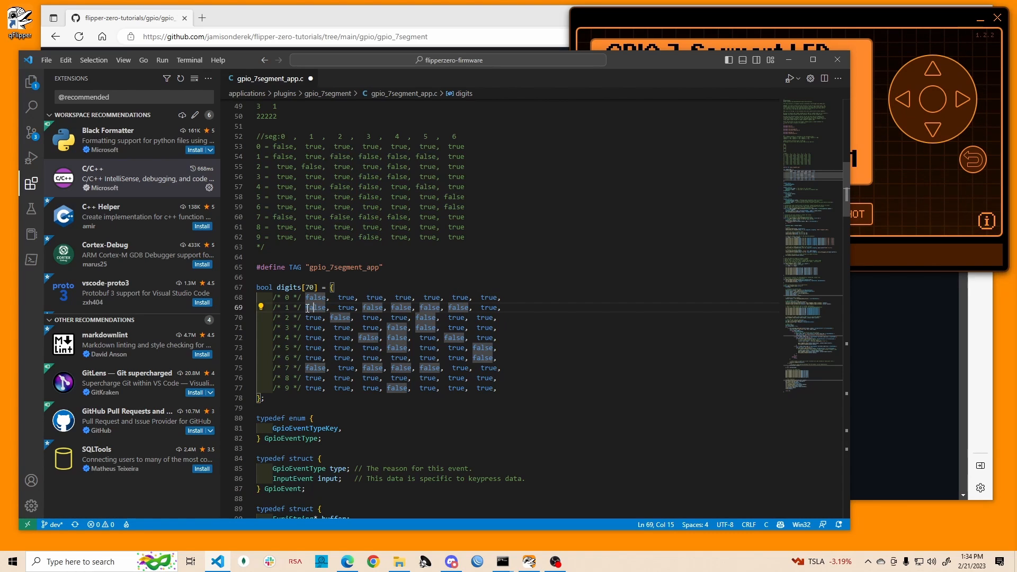
Highlight the render callback's index variable and the digit 1 row's first values
{"action": "scroll", "scroll_direction": "down", "scroll_amount": 3}
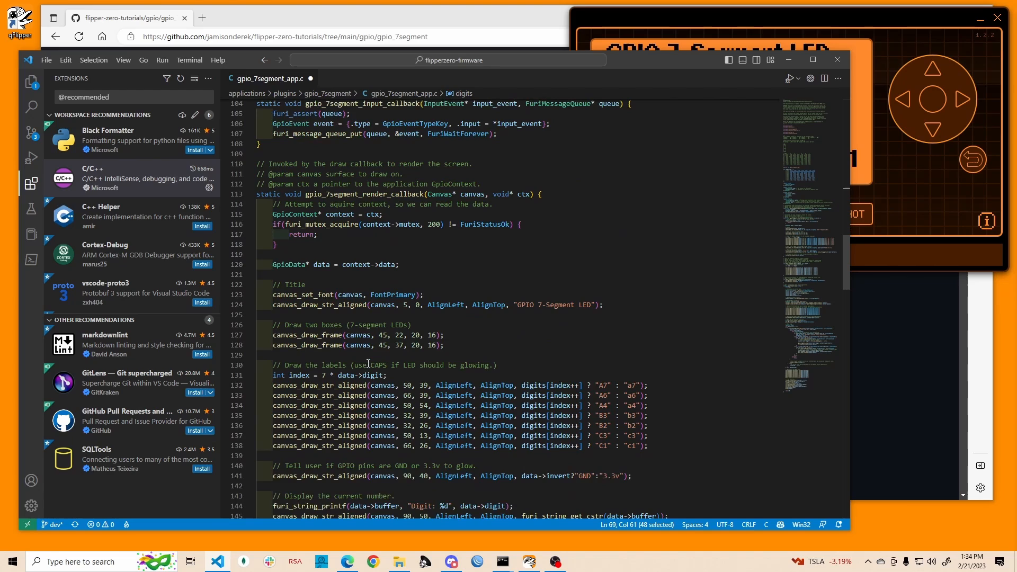
{"action": "double_click", "coordinate": [299, 375]}
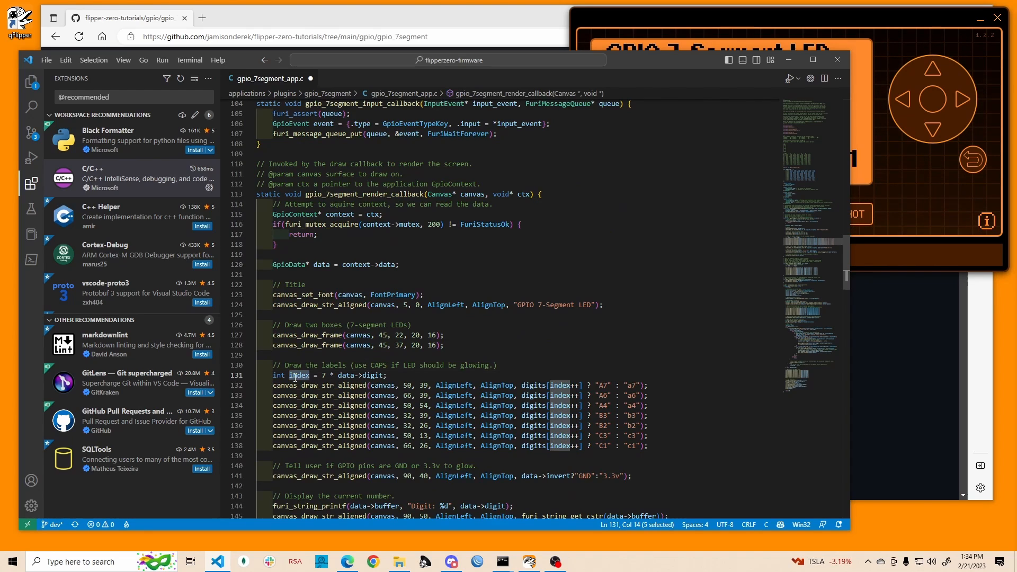
{"action": "mouse_move", "coordinate": [535, 385]}
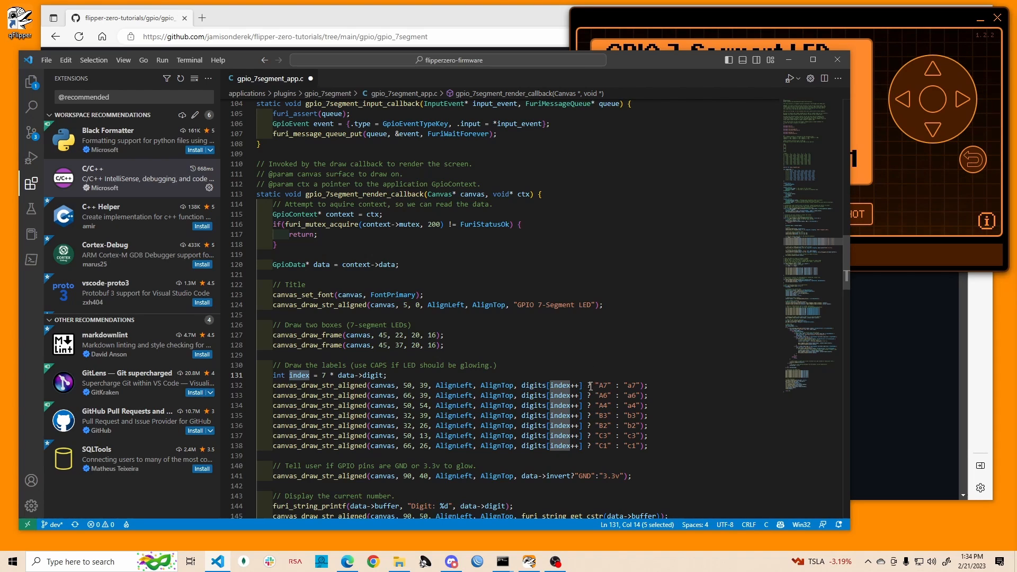
{"action": "left_click", "coordinate": [589, 386]}
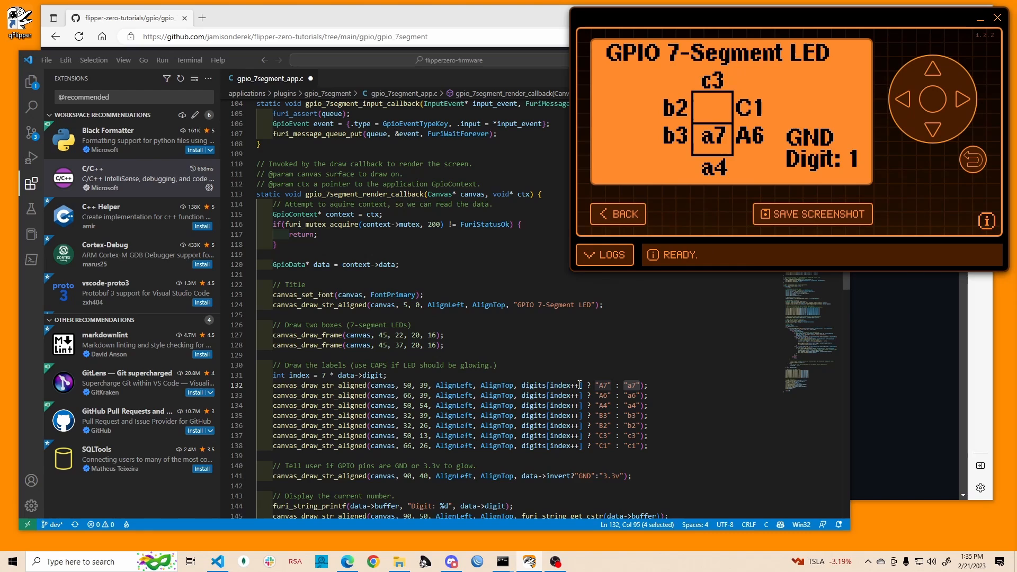
{"action": "mouse_move", "coordinate": [607, 385]}
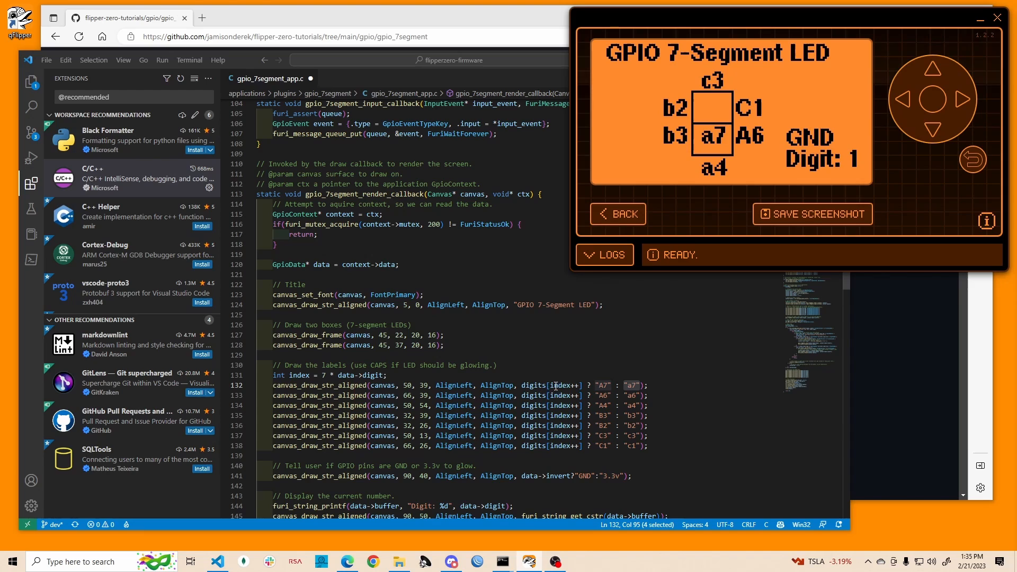
{"action": "mouse_move", "coordinate": [620, 400]}
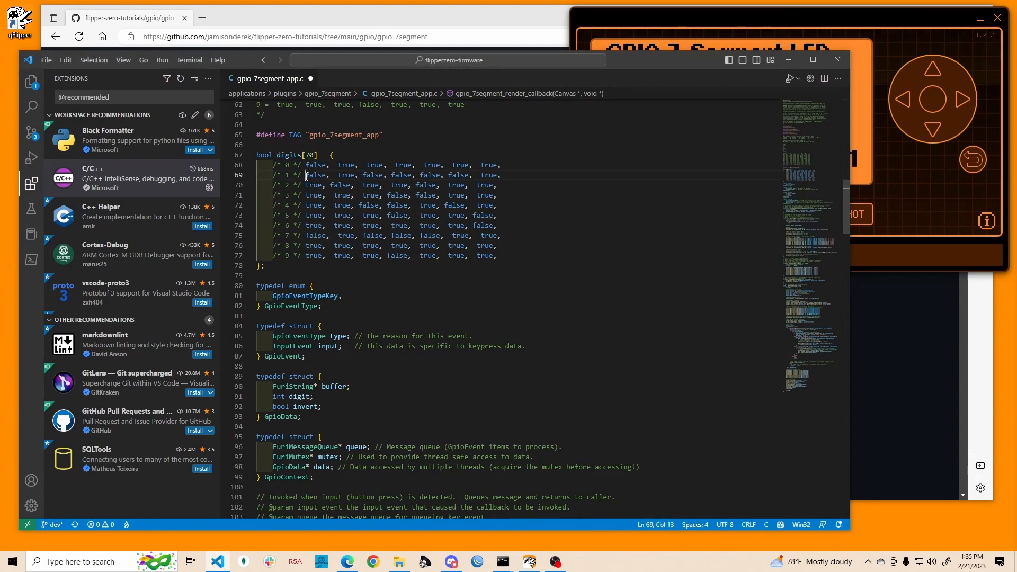
{"action": "left_click_drag", "start_coordinate": [305, 175], "coordinate": [415, 175]}
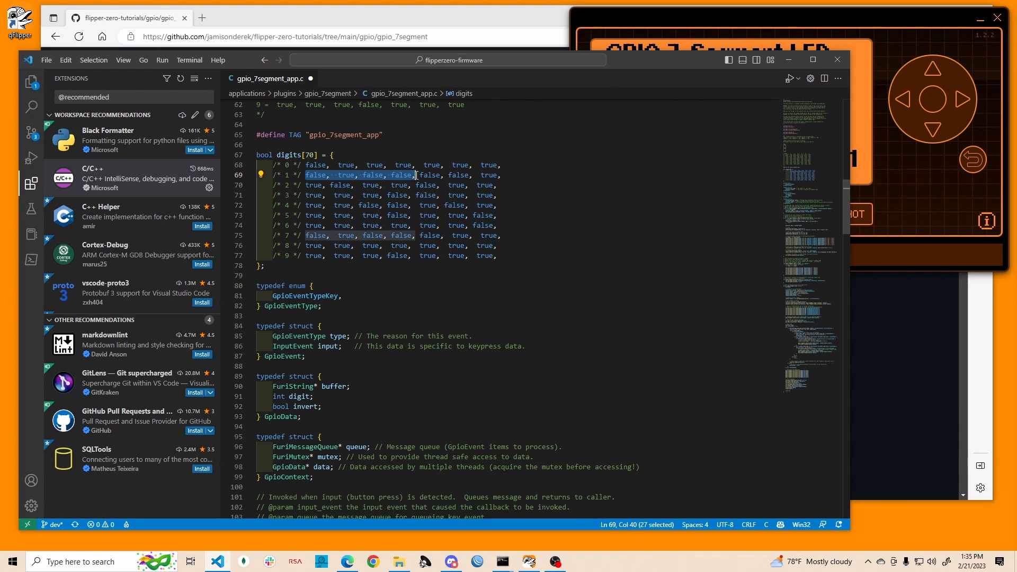
{"action": "scroll", "scroll_direction": "down", "scroll_amount": 3}
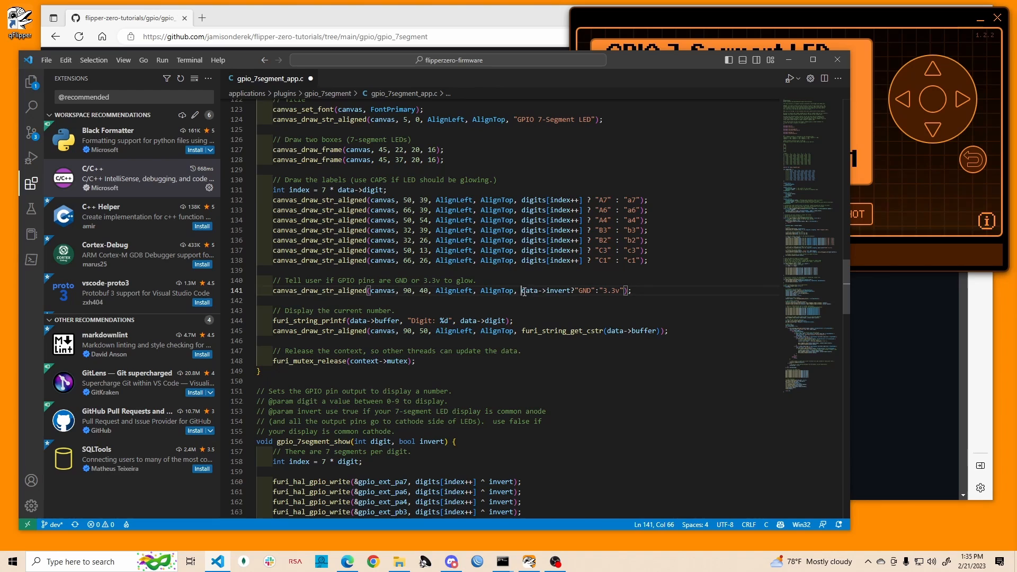
Highlight the invert check and the 3.3v text in the status line
{"action": "left_click_drag", "start_coordinate": [522, 291], "coordinate": [573, 291]}
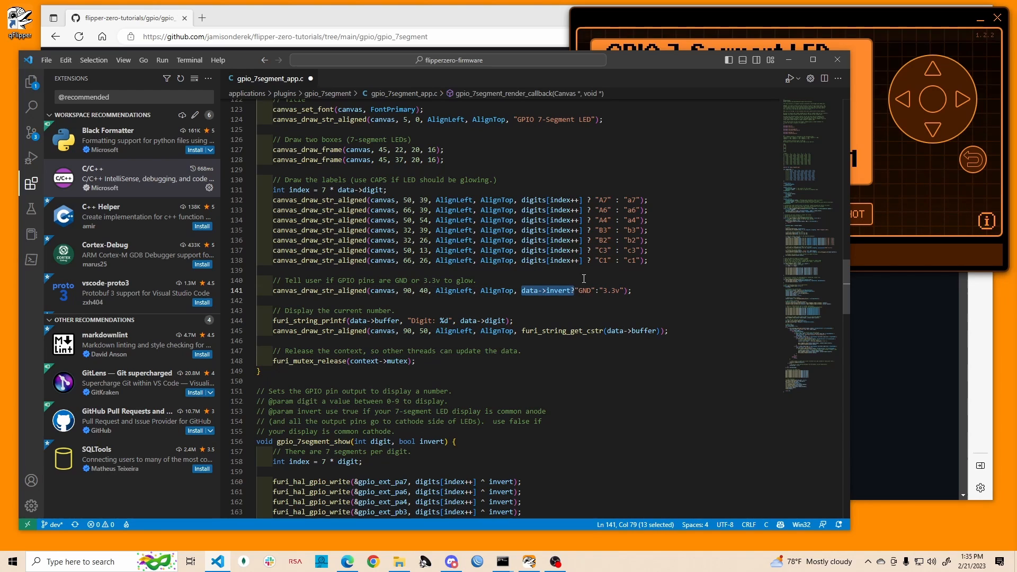
{"action": "mouse_move", "coordinate": [558, 291]}
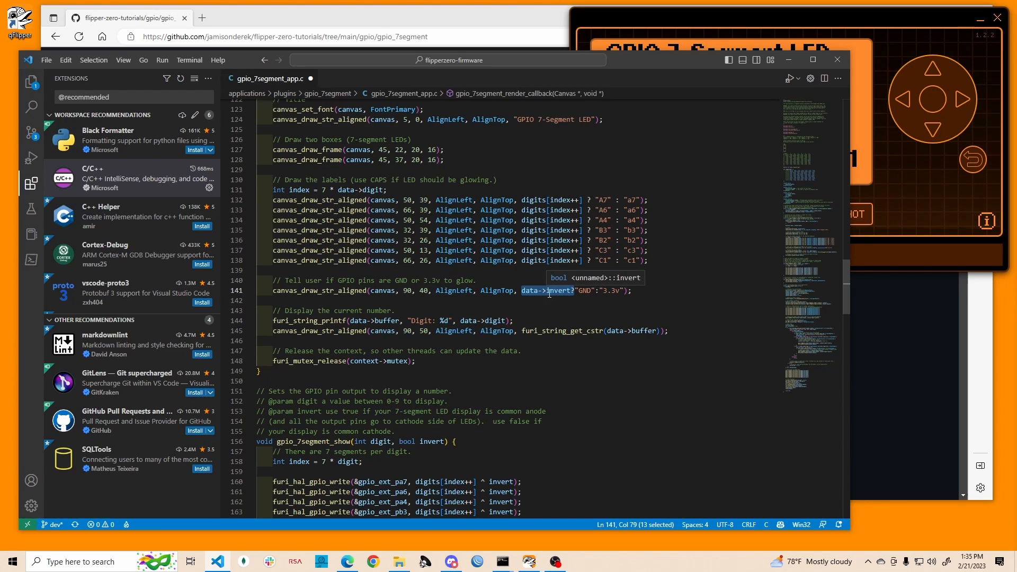
{"action": "left_click", "coordinate": [563, 291]}
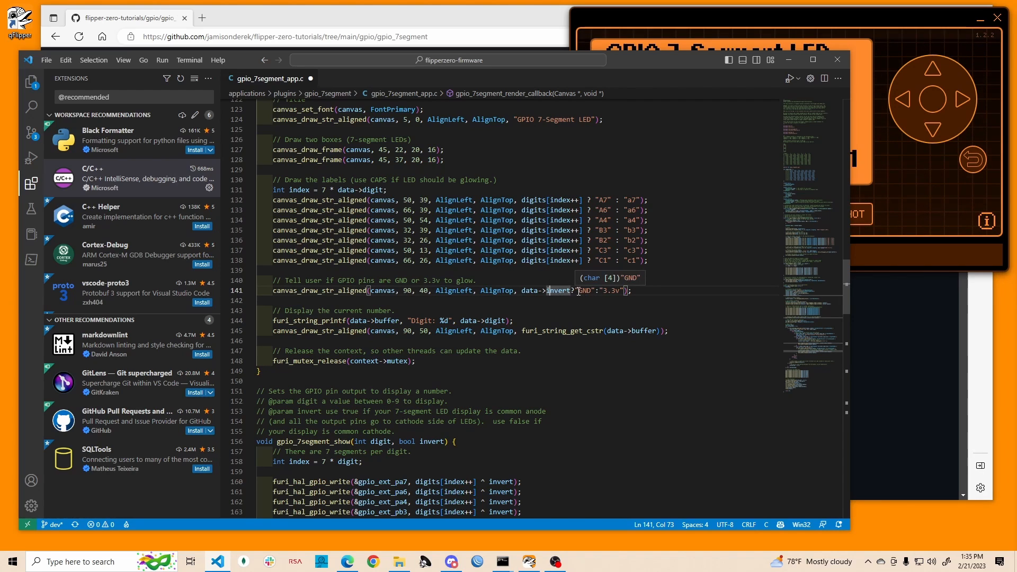
{"action": "double_click", "coordinate": [583, 290]}
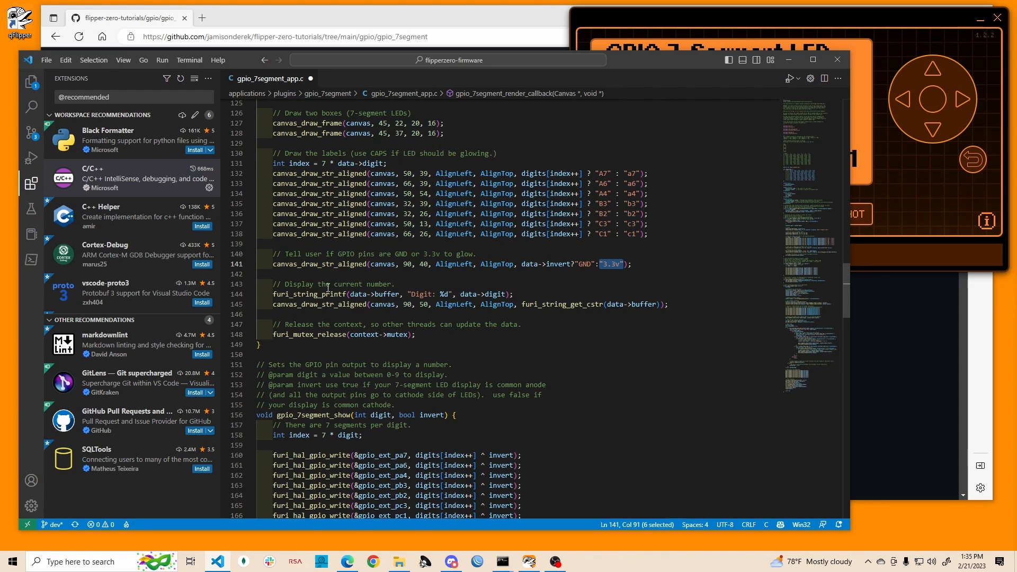
{"action": "mouse_move", "coordinate": [494, 294]}
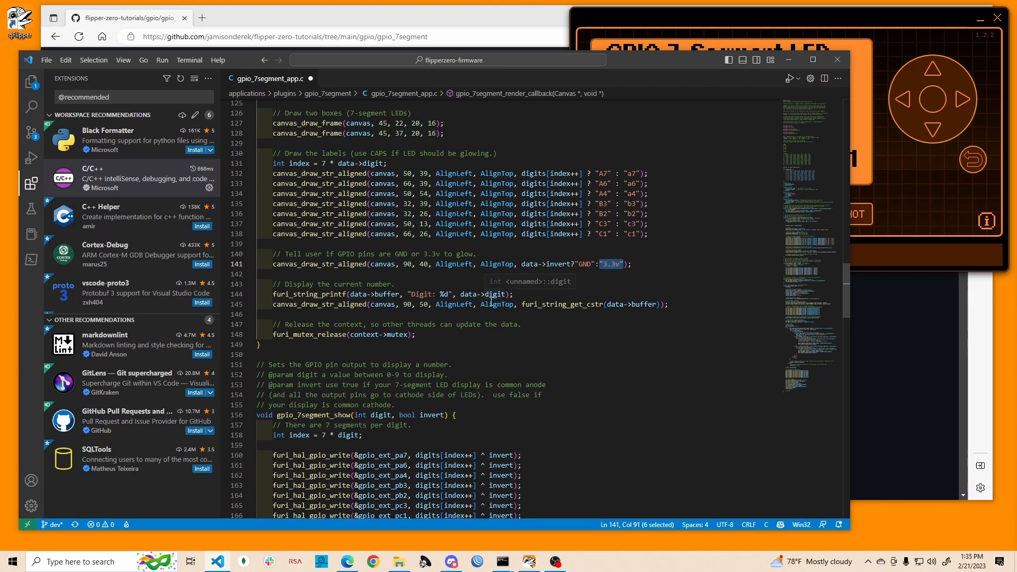
{"action": "mouse_move", "coordinate": [441, 295]}
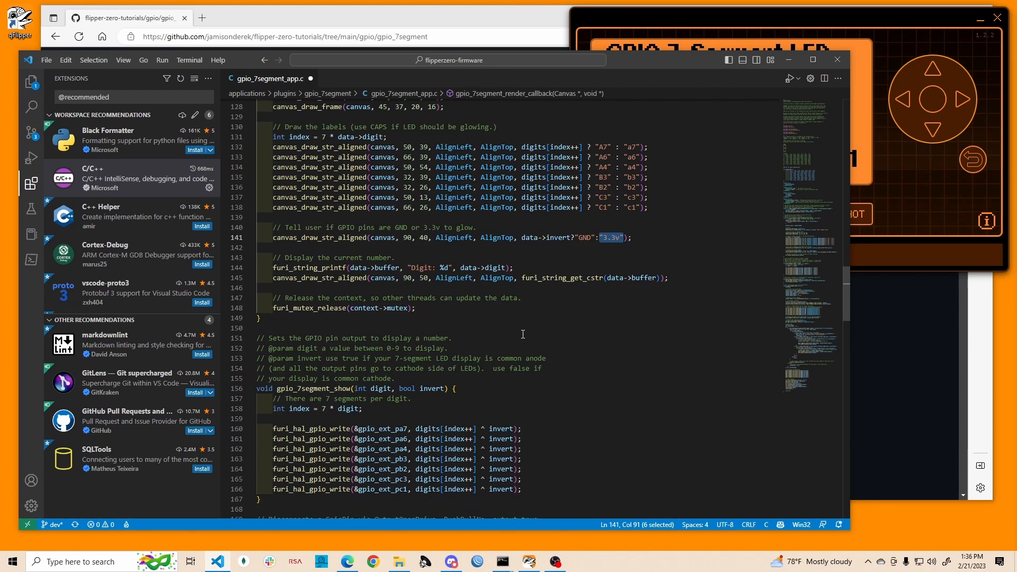
{"action": "scroll", "scroll_direction": "down", "scroll_amount": 3}
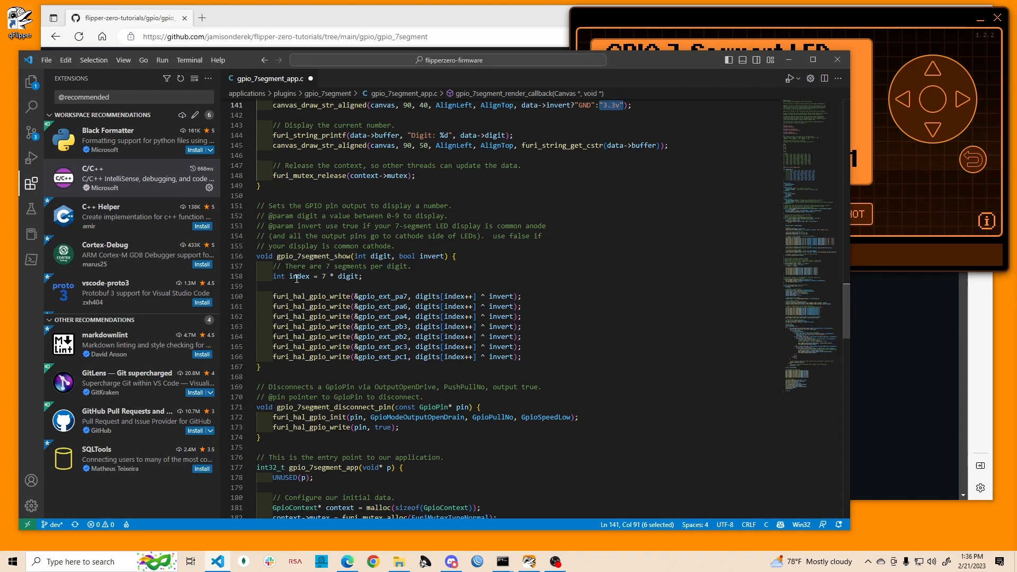
{"action": "mouse_move", "coordinate": [349, 278]}
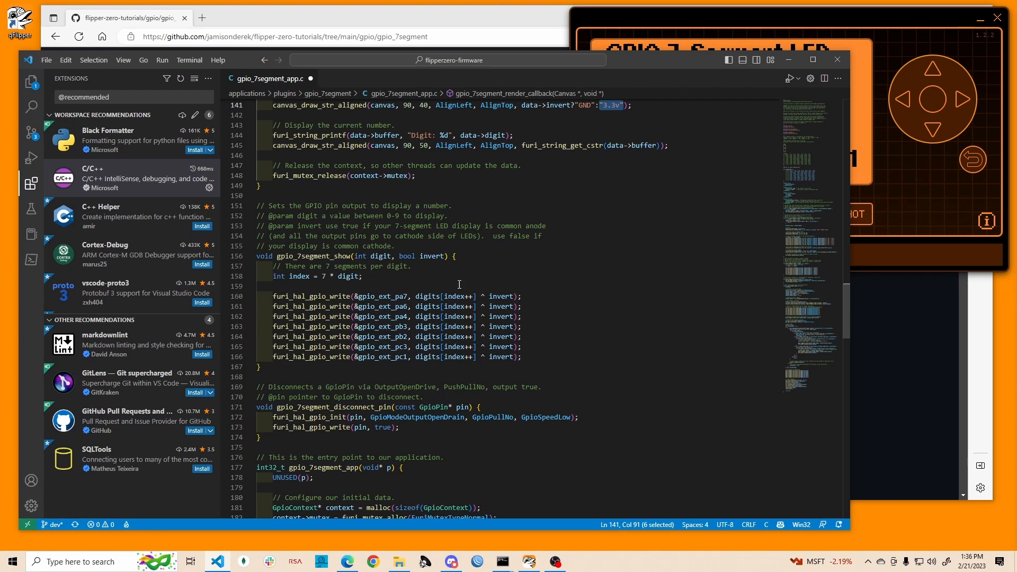
{"action": "mouse_move", "coordinate": [431, 295]}
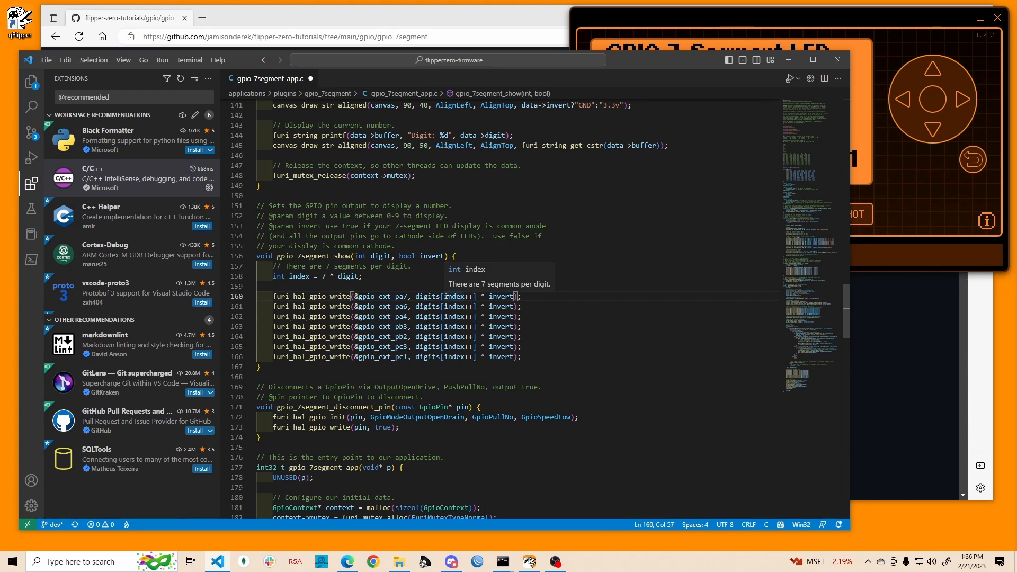
{"action": "mouse_move", "coordinate": [482, 297]}
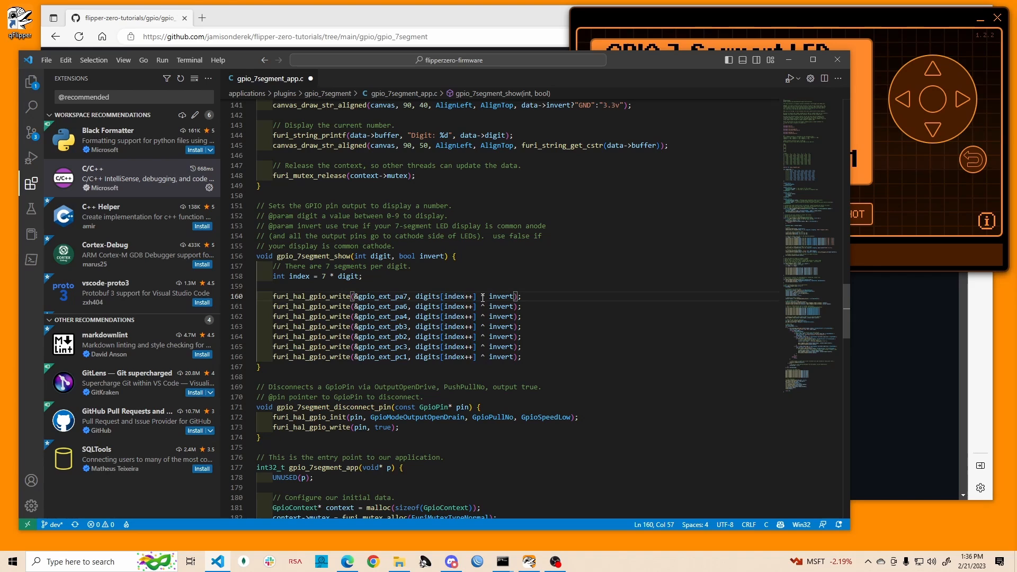
{"action": "mouse_move", "coordinate": [418, 297]}
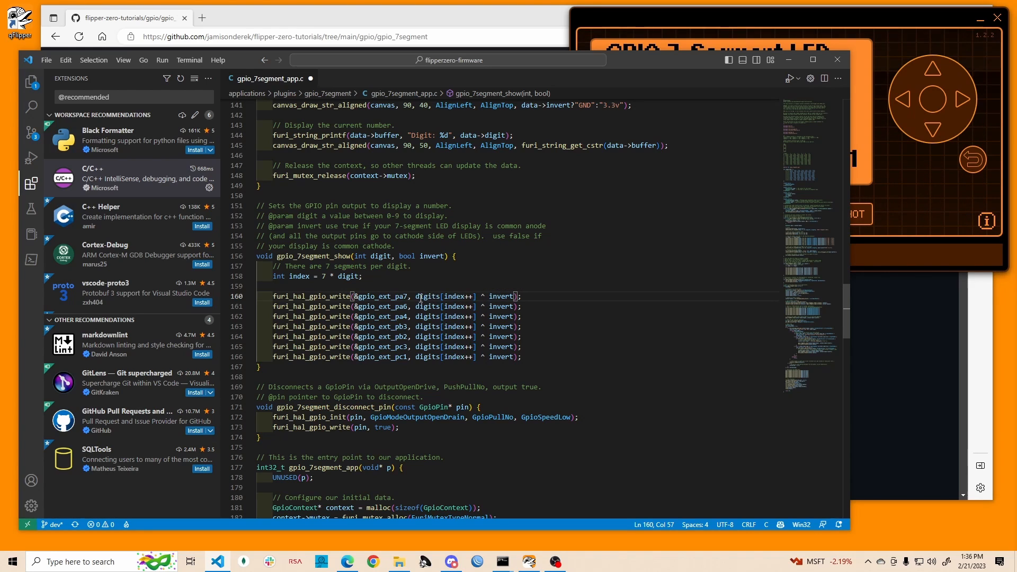
{"action": "mouse_move", "coordinate": [502, 296]}
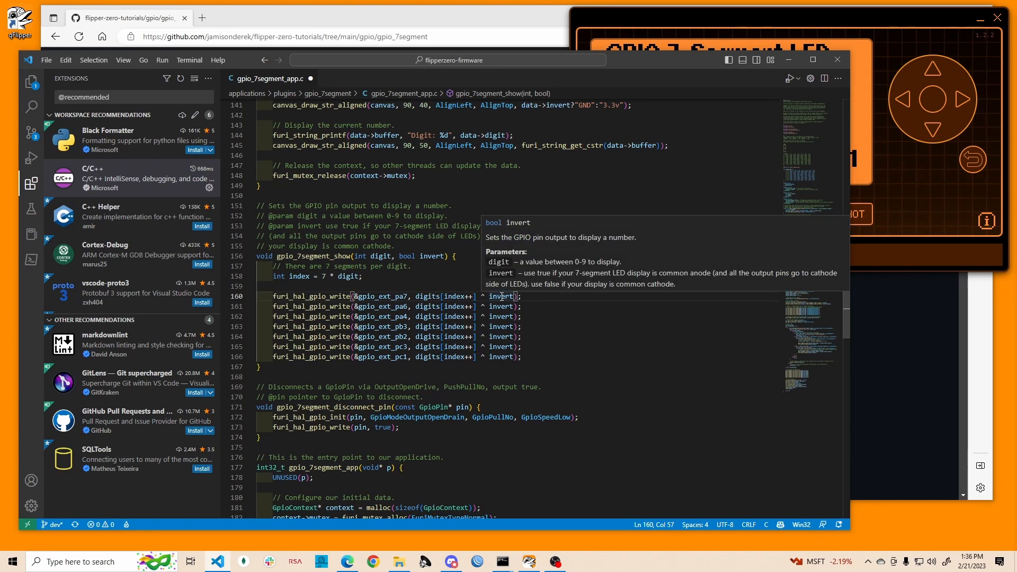
View furi_hal_random_get's definition in furi_hal_random.c, then close that file
{"action": "scroll", "scroll_direction": "down", "scroll_amount": 3}
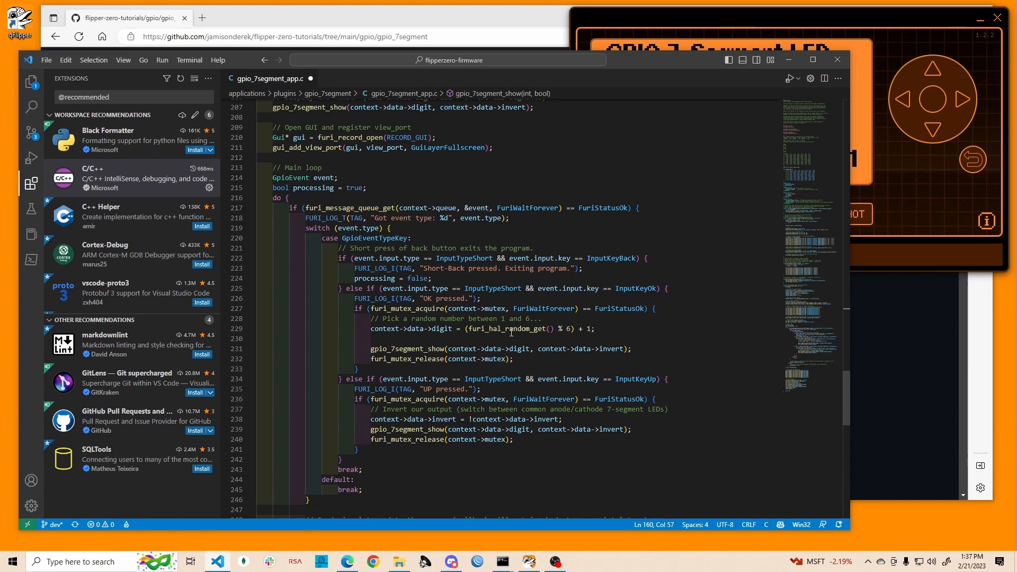
{"action": "double_click", "coordinate": [516, 329]}
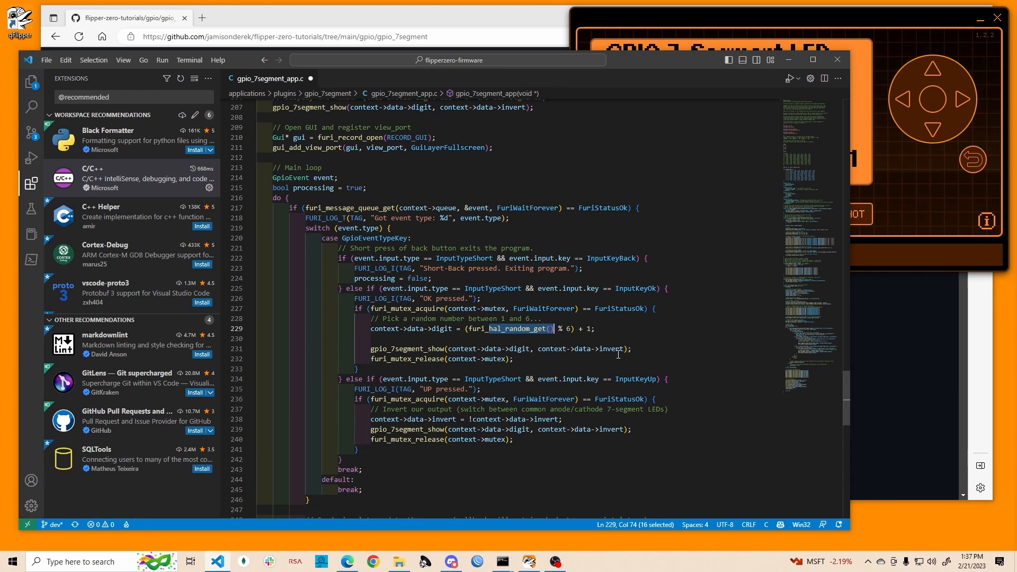
{"action": "left_click", "coordinate": [636, 329]}
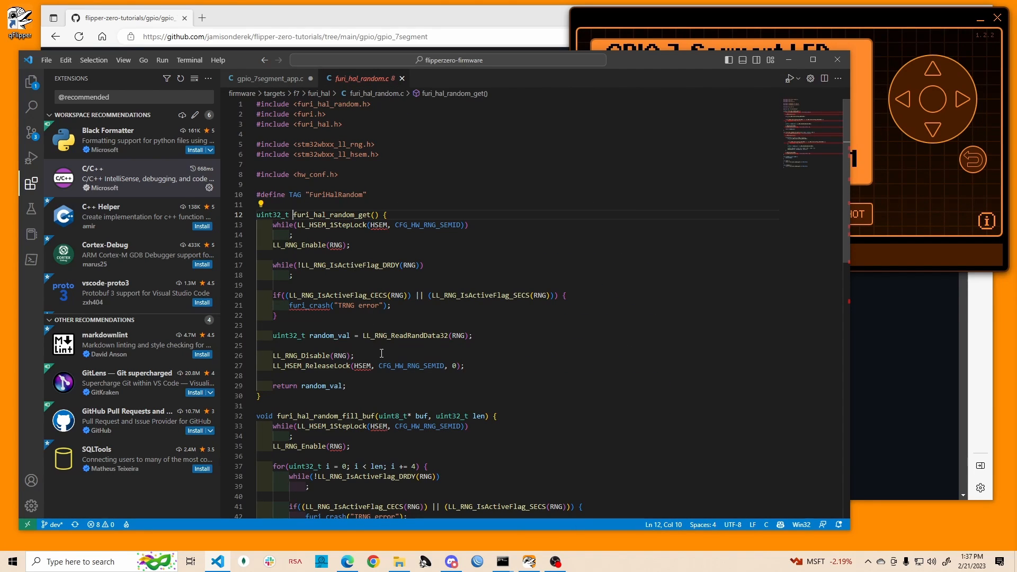
{"action": "mouse_move", "coordinate": [441, 342]}
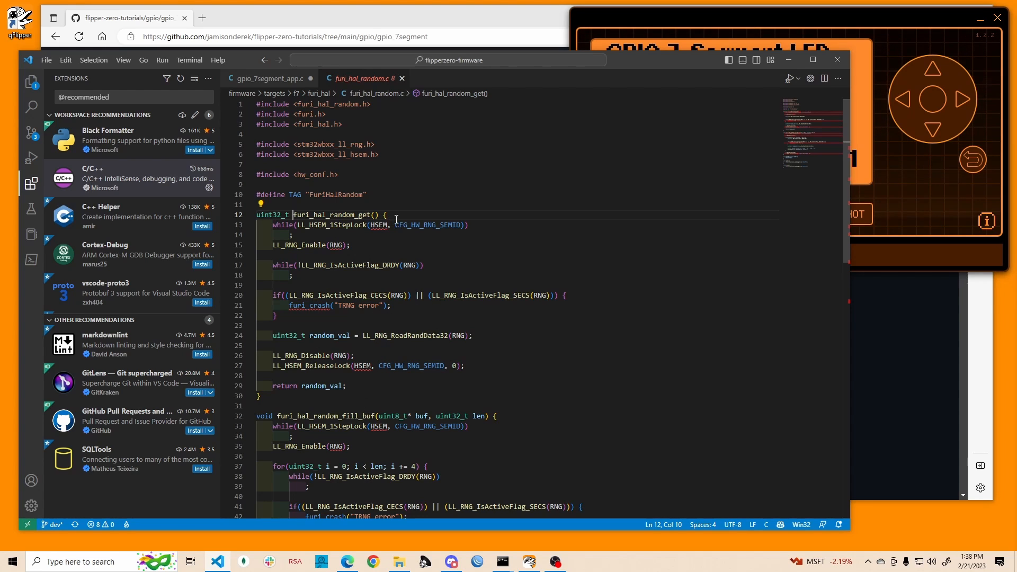
{"action": "left_click", "coordinate": [266, 78]}
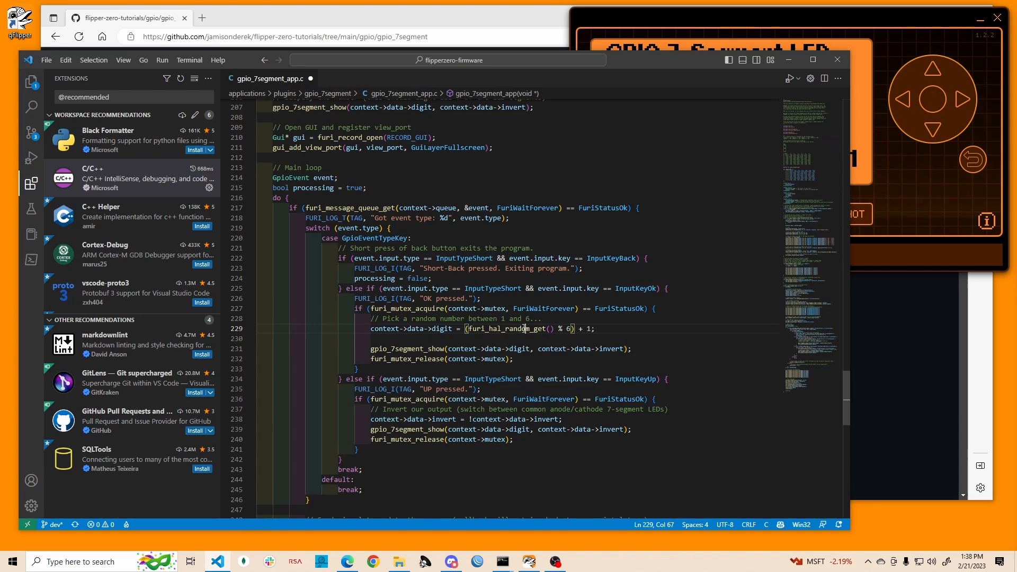
{"action": "mouse_move", "coordinate": [522, 329]}
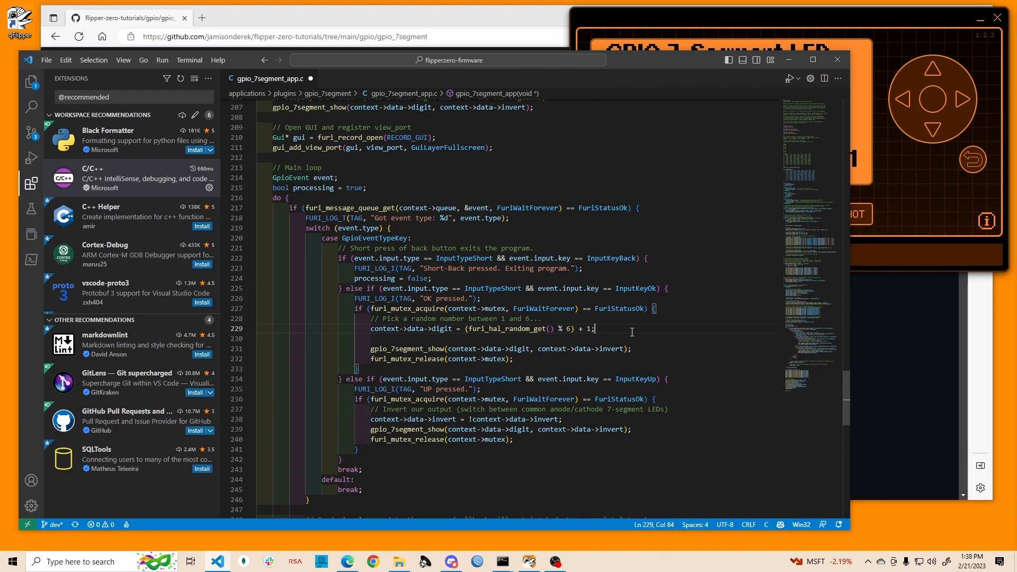
{"action": "mouse_move", "coordinate": [560, 329]}
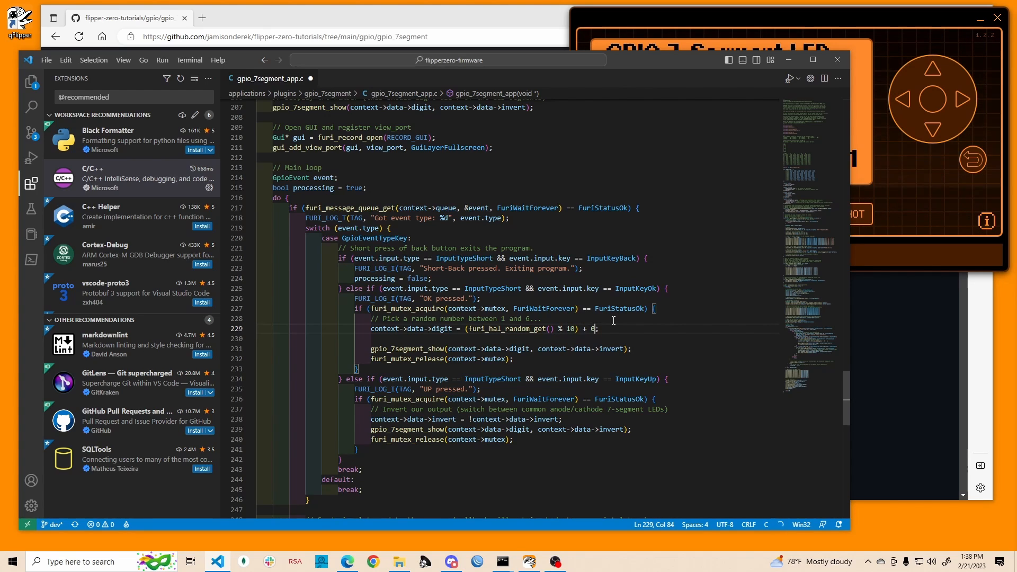
Delete the leftover addition after the modulo on line 229
{"action": "key", "text": "BackSpace"}
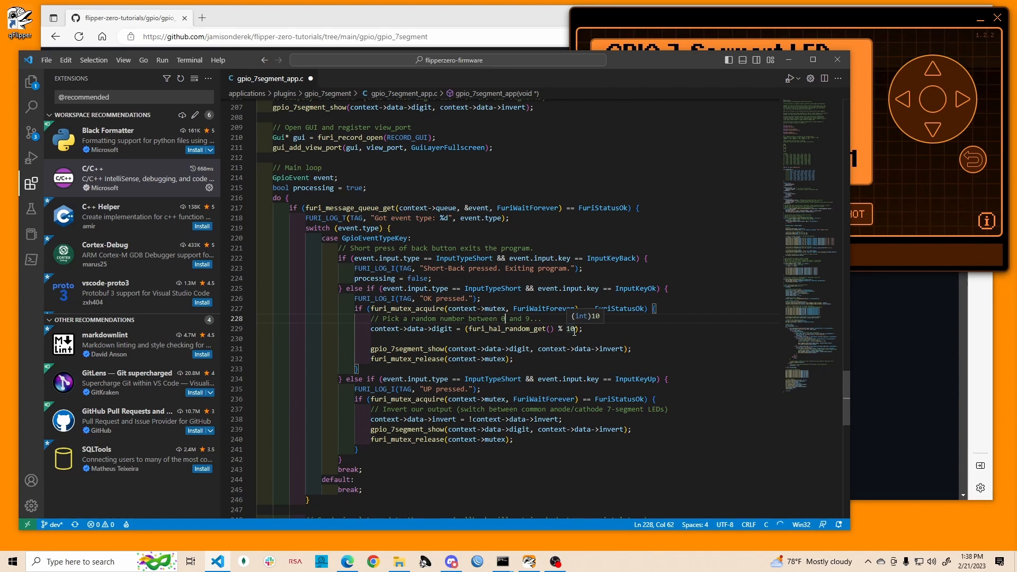
{"action": "mouse_move", "coordinate": [493, 347]}
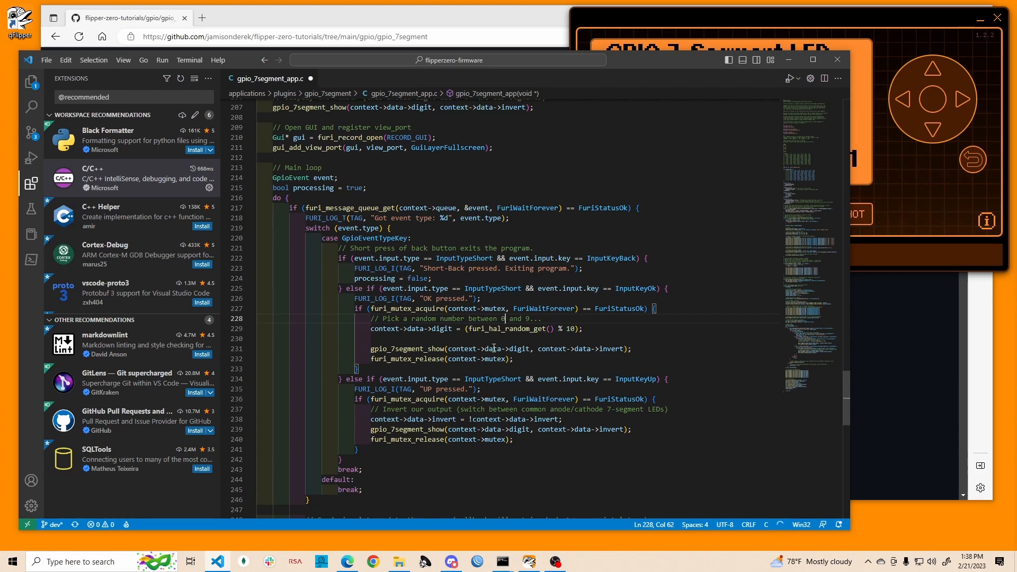
{"action": "mouse_move", "coordinate": [617, 348]}
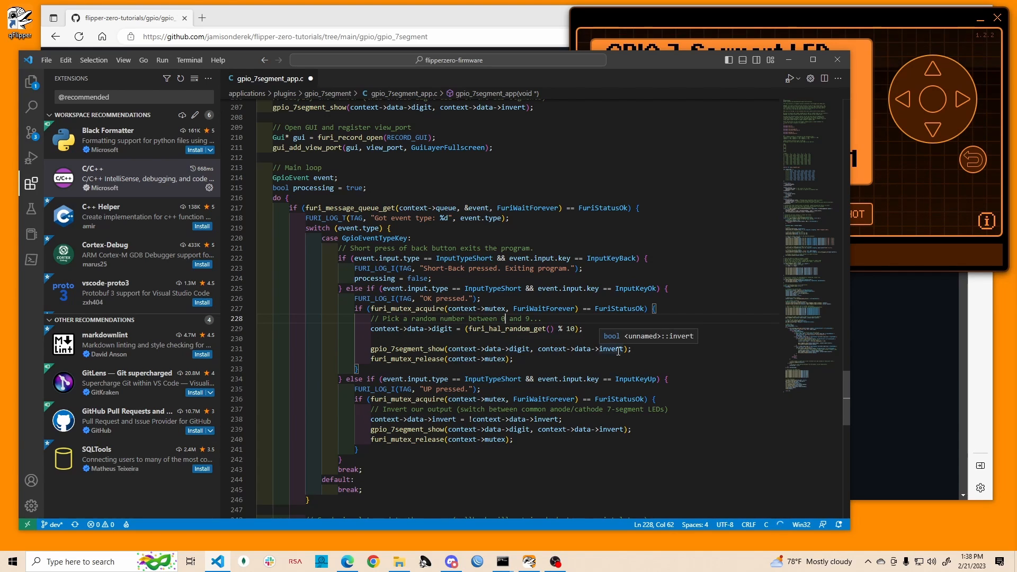
{"action": "mouse_move", "coordinate": [581, 408]}
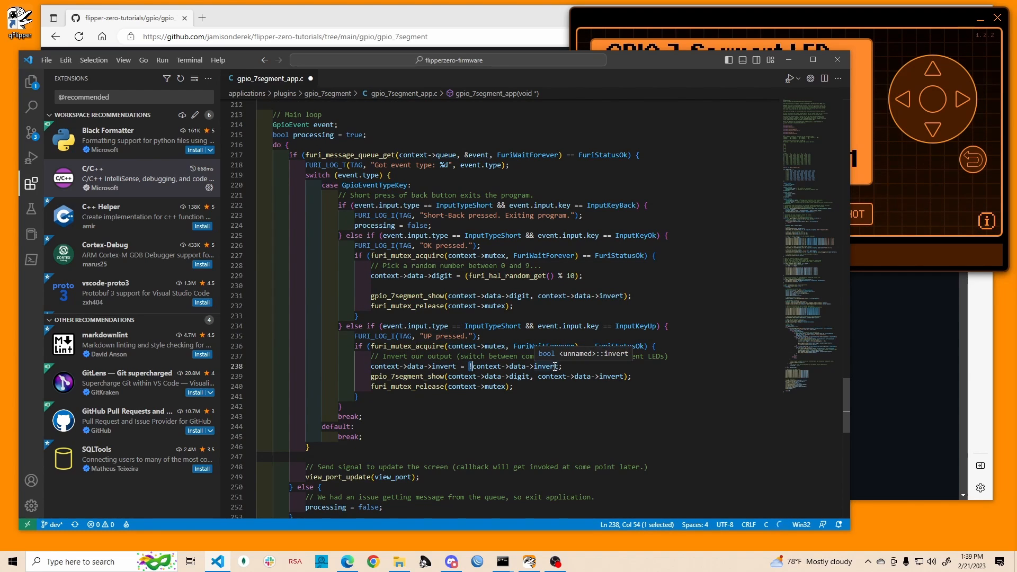
{"action": "mouse_move", "coordinate": [470, 366]}
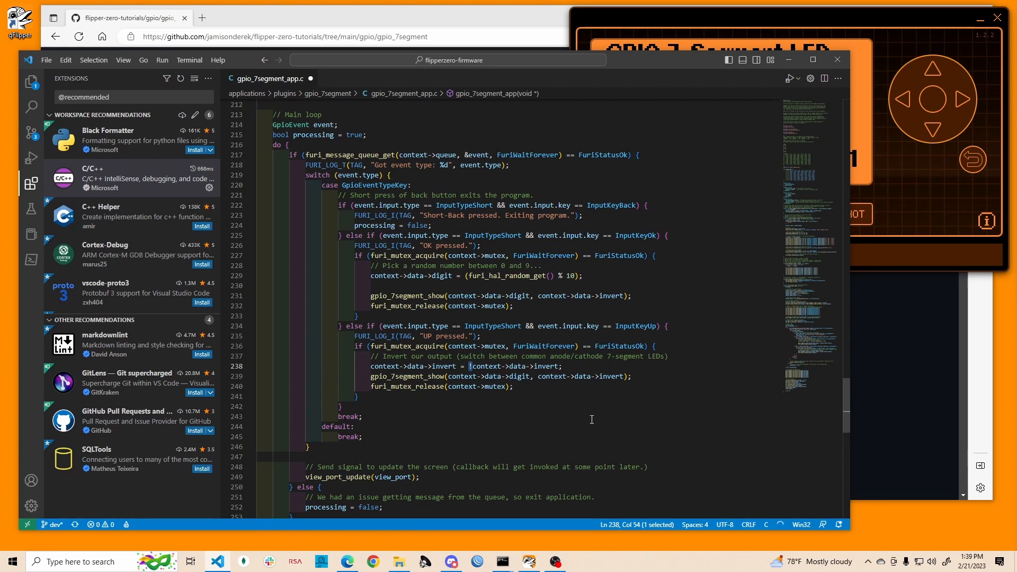
{"action": "scroll", "scroll_direction": "down", "scroll_amount": 3}
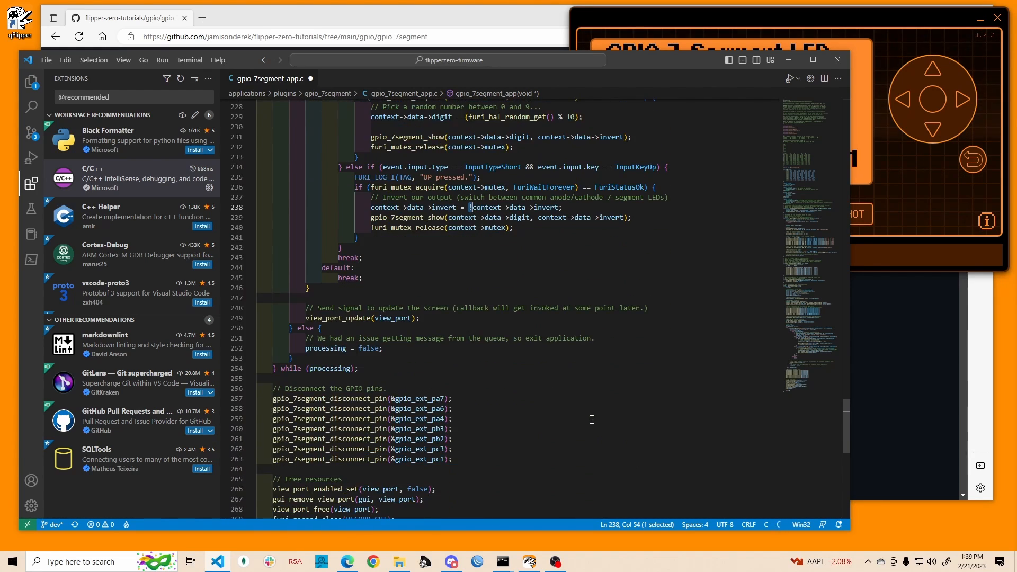
{"action": "scroll", "scroll_direction": "down", "scroll_amount": 3}
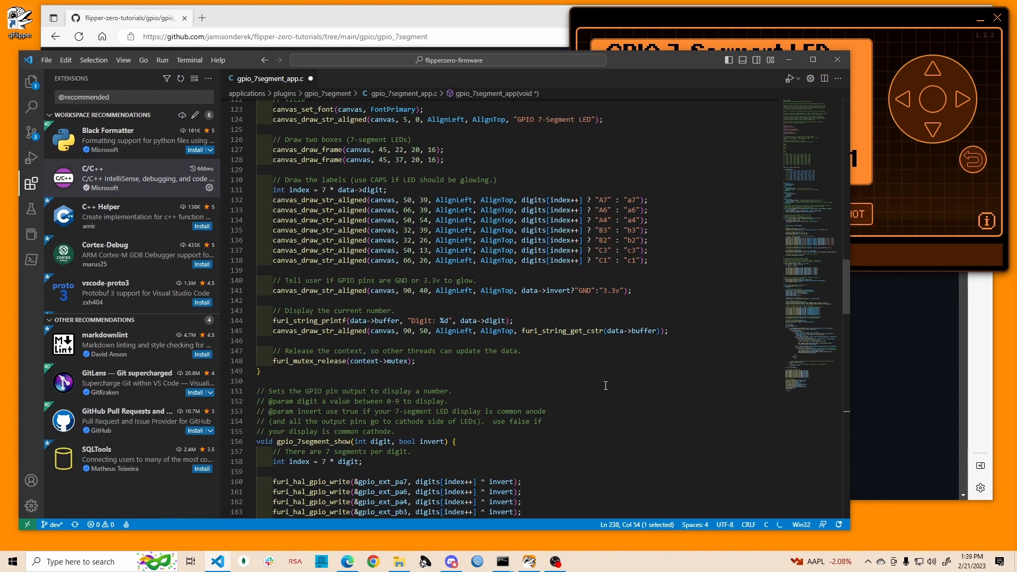
Peek the definition of gpio_ext_pa7 on line 160 from its context menu
{"action": "scroll", "scroll_direction": "down", "scroll_amount": 3}
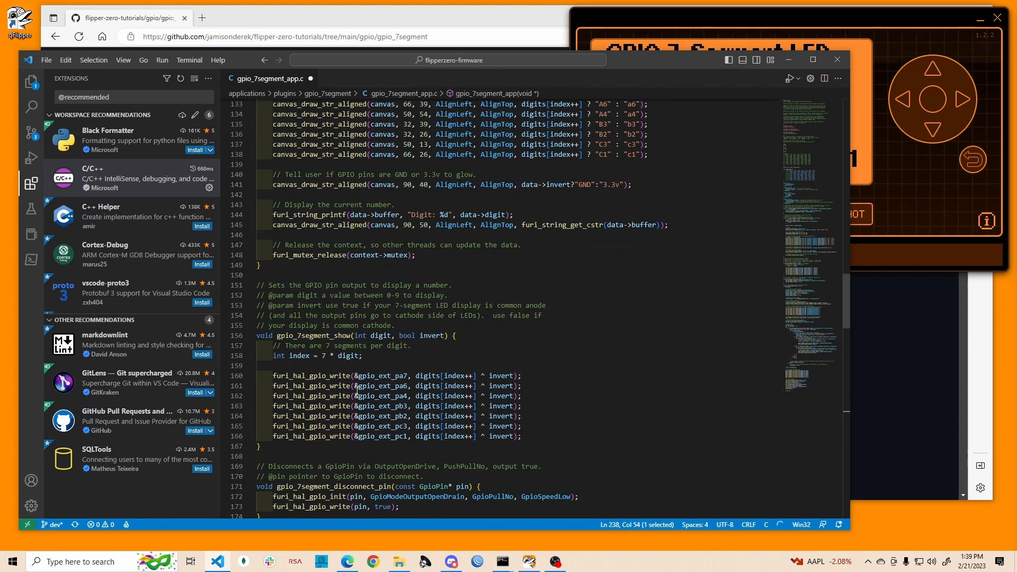
{"action": "right_click", "coordinate": [355, 376]}
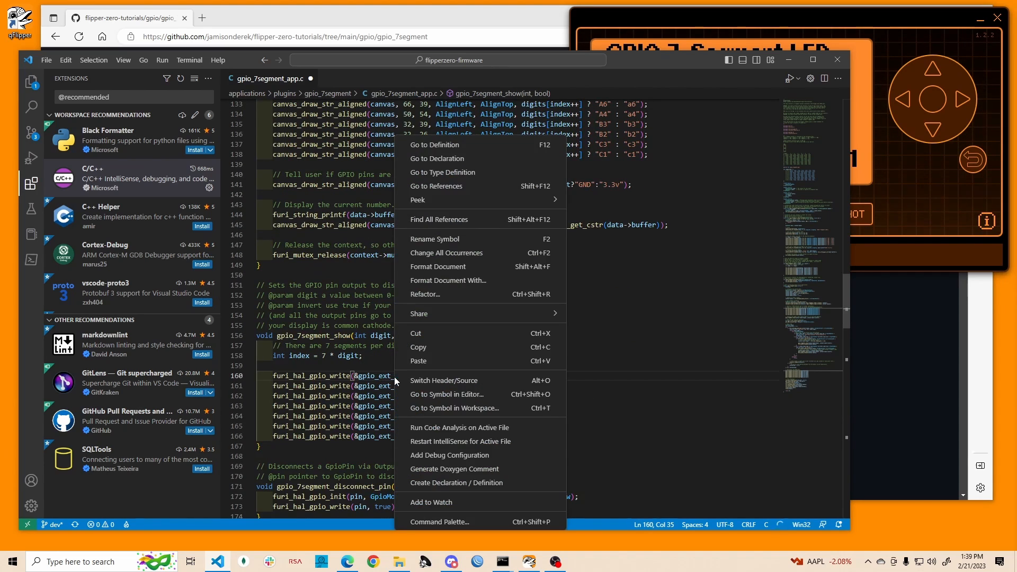
{"action": "left_click", "coordinate": [434, 145]}
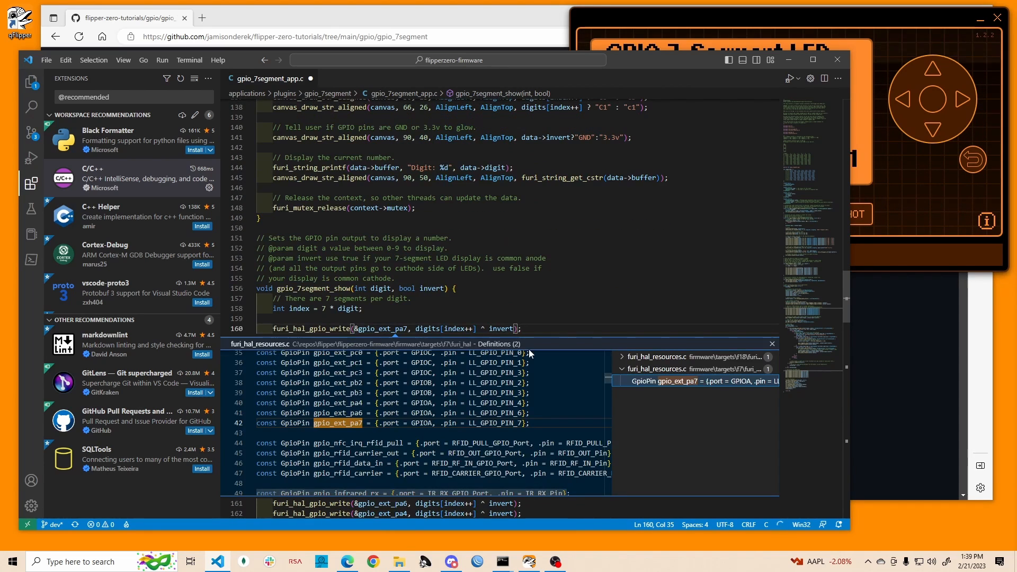